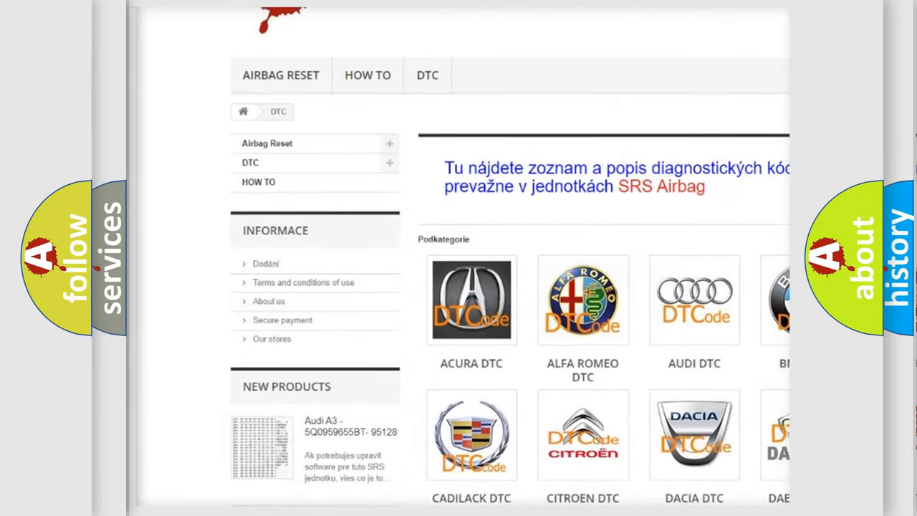
scroll("down", 3)
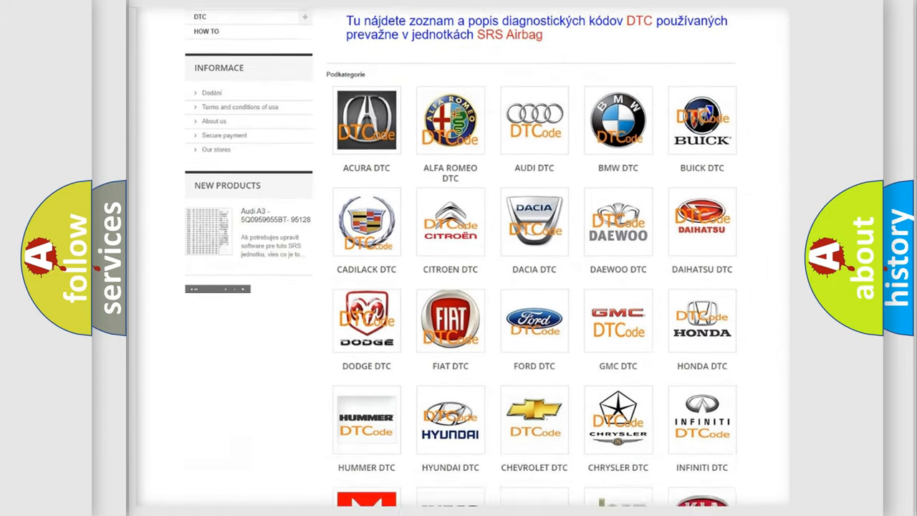
scroll("down", 3)
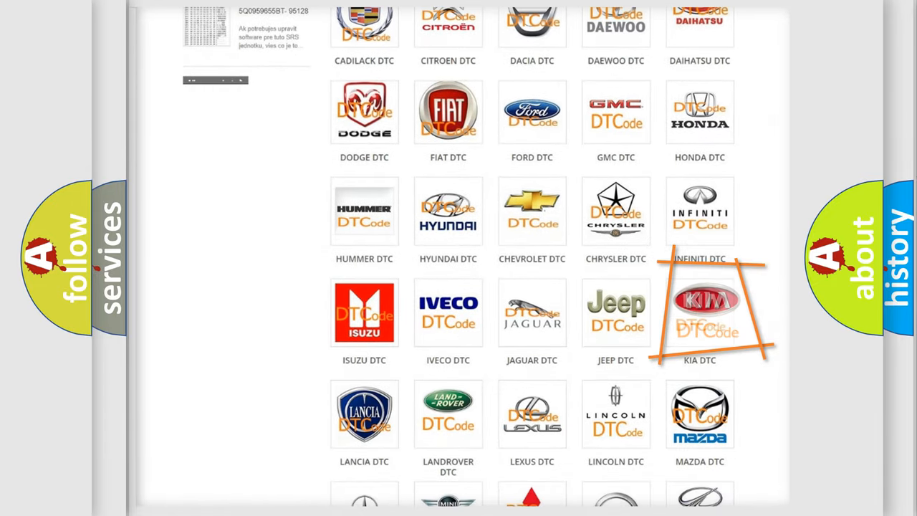